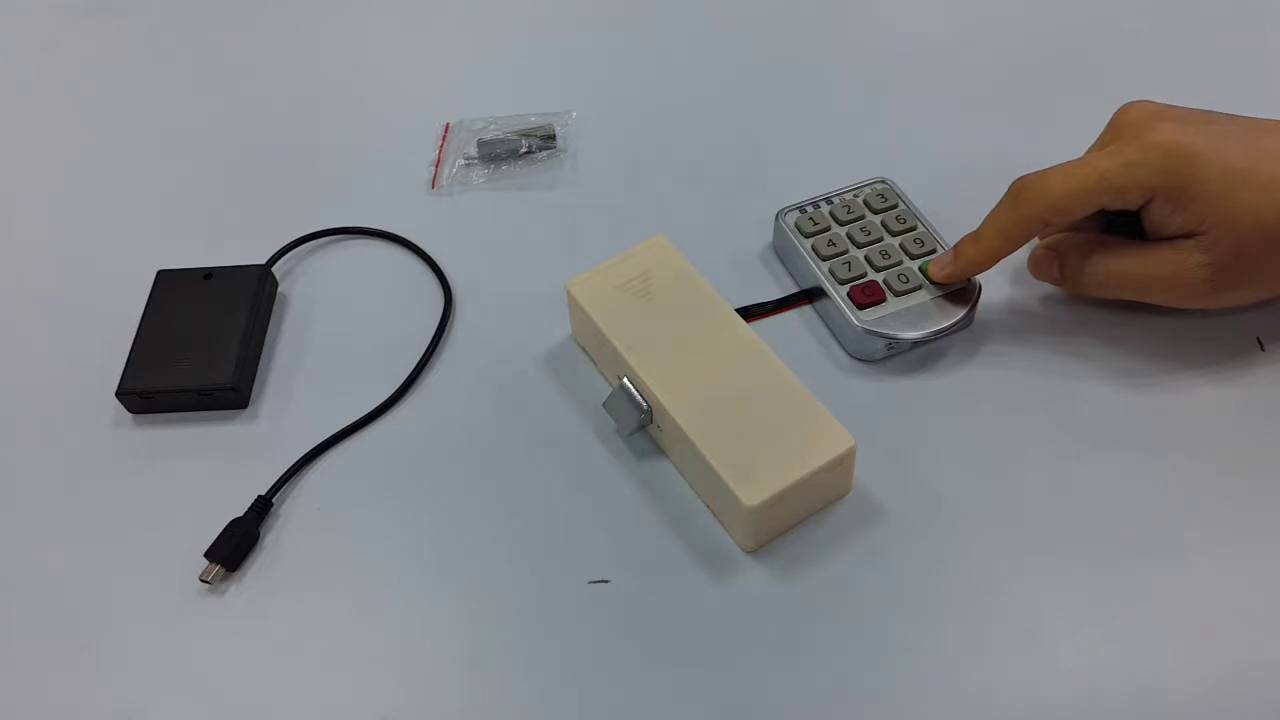
click(928, 268)
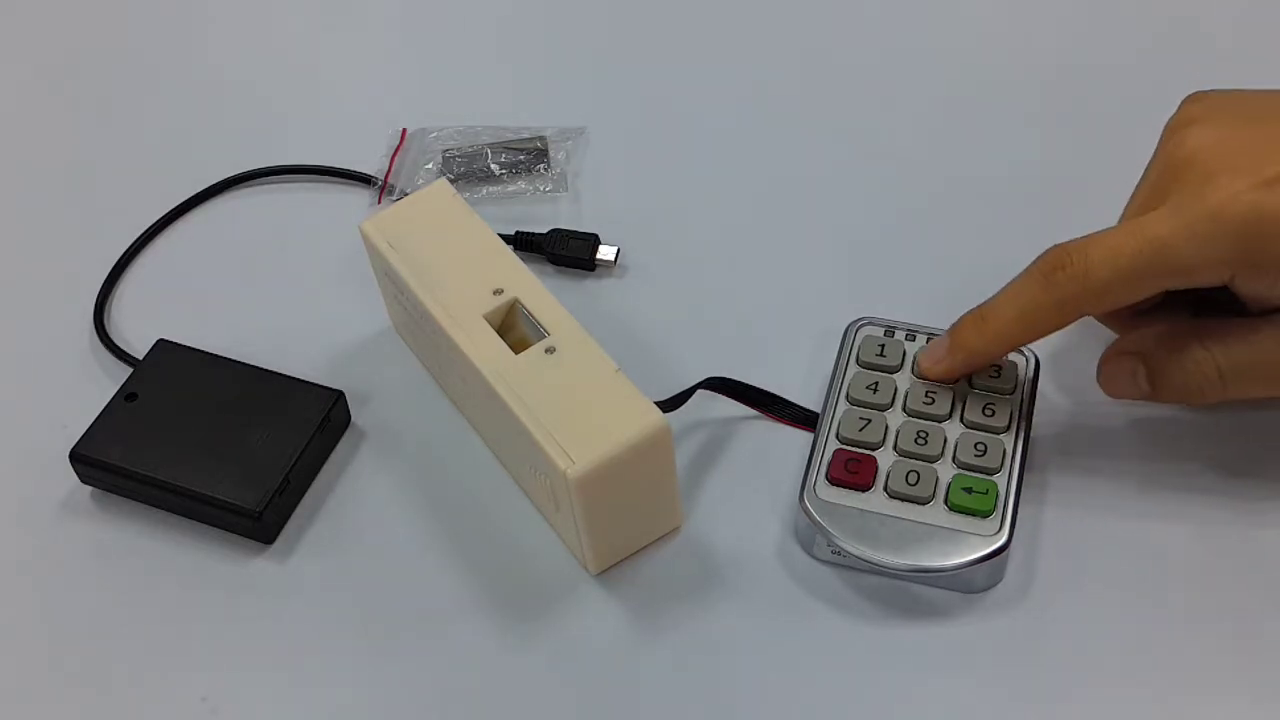
click(964, 502)
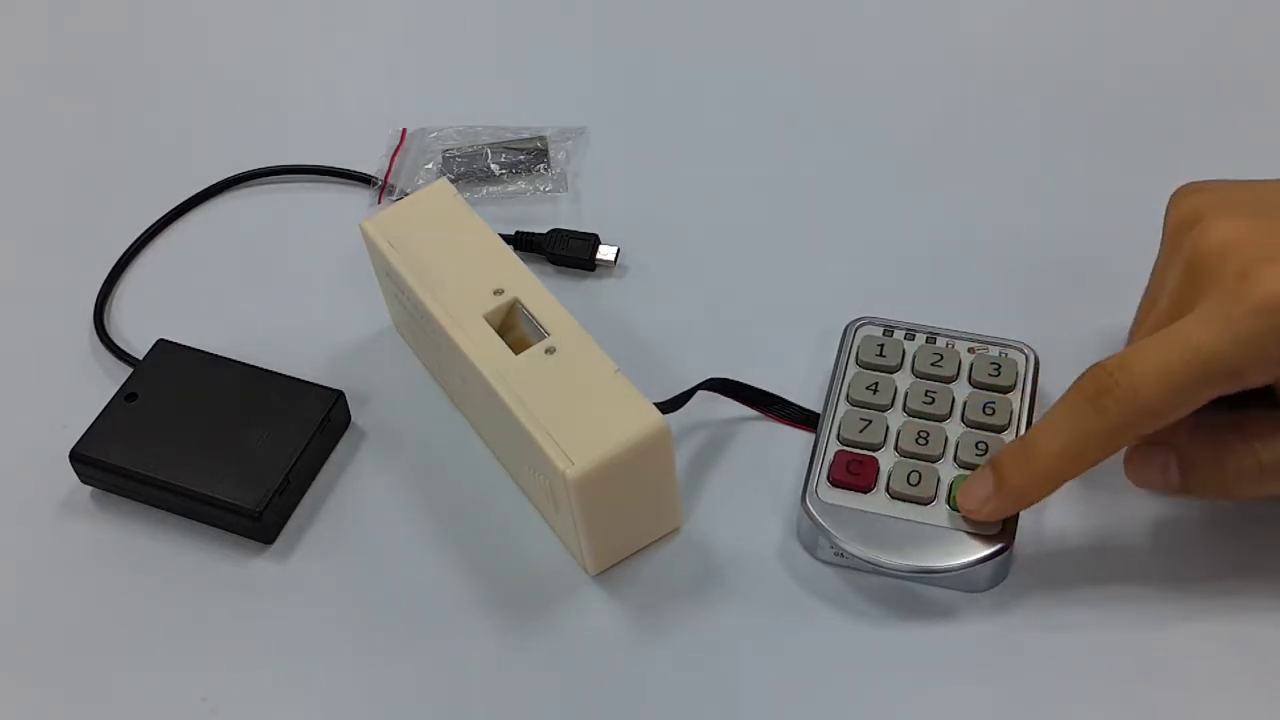